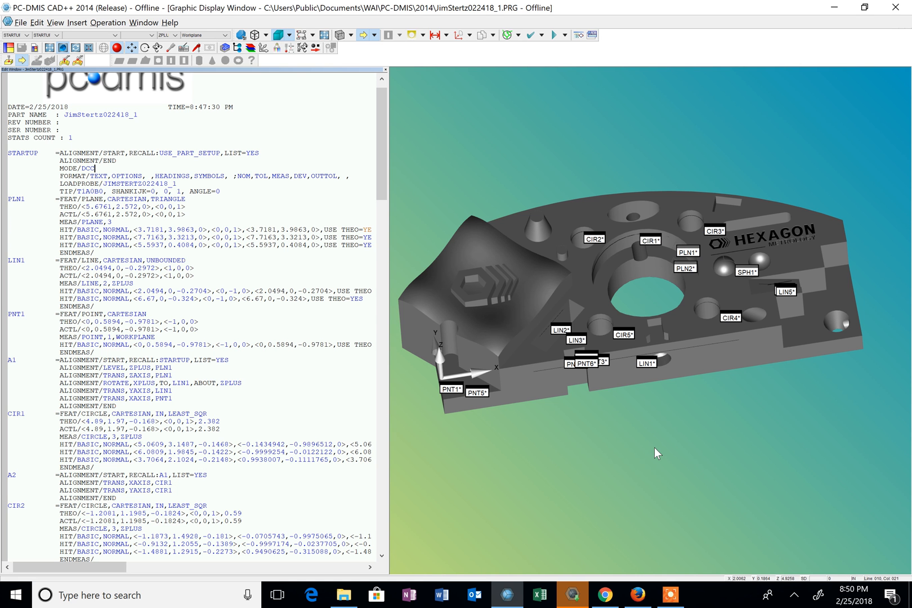
{"action": "mouse_move", "coordinate": [607, 430]}
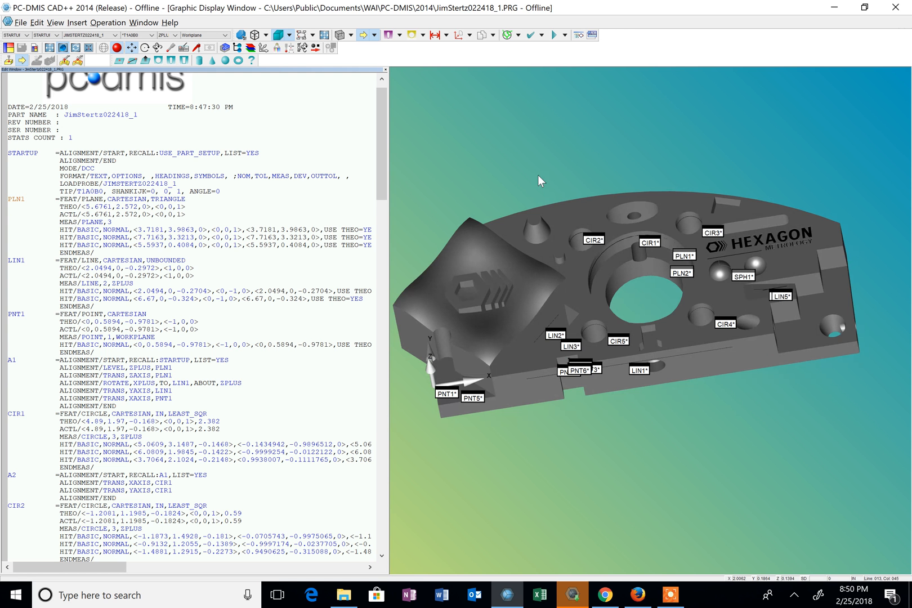
{"action": "mouse_move", "coordinate": [567, 154]}
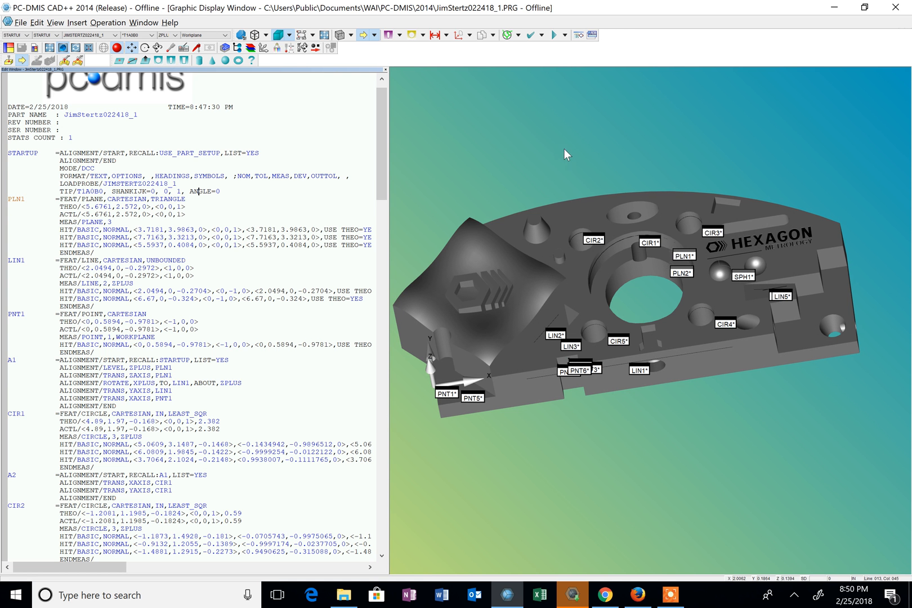
{"action": "mouse_move", "coordinate": [560, 157]}
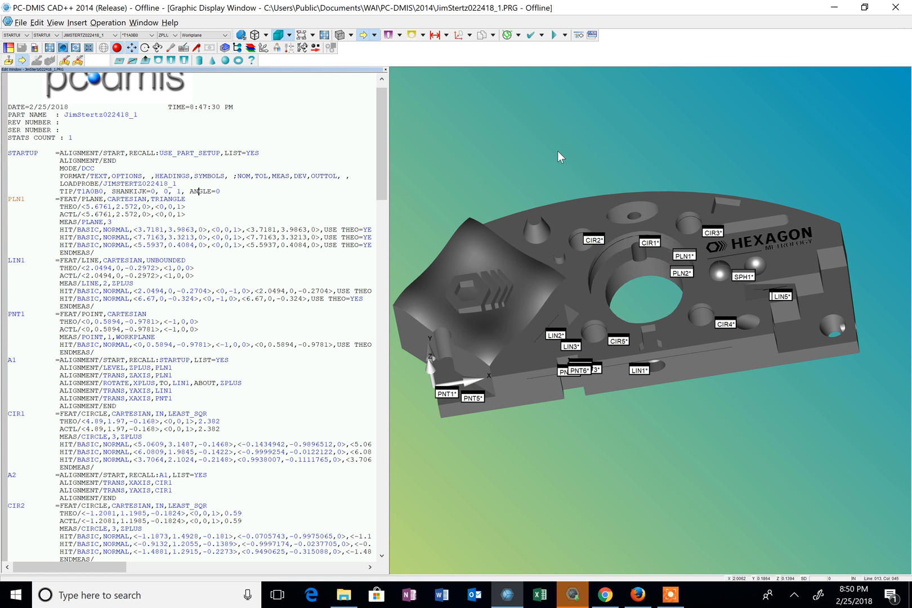
{"action": "mouse_move", "coordinate": [433, 131]}
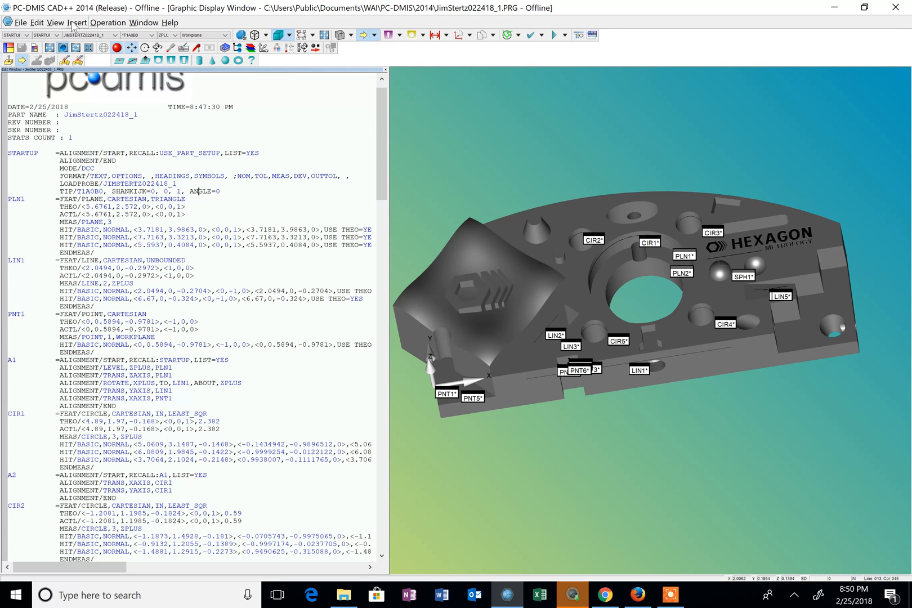
- Browse the display-mode, insertable-command and open-window menus, then enter program mode at the program's end
{"action": "left_click", "coordinate": [55, 22]}
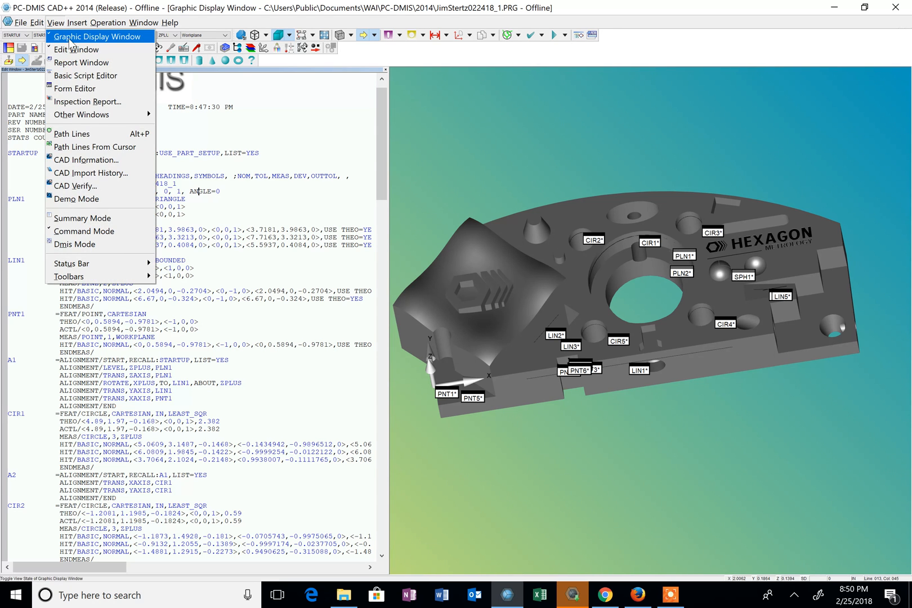
{"action": "mouse_move", "coordinate": [82, 62]}
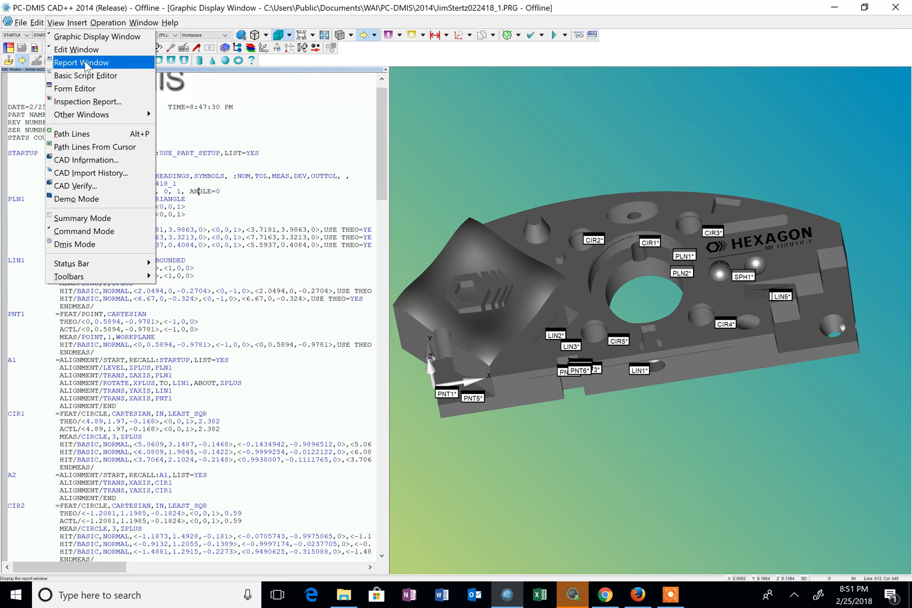
{"action": "left_click", "coordinate": [77, 22]}
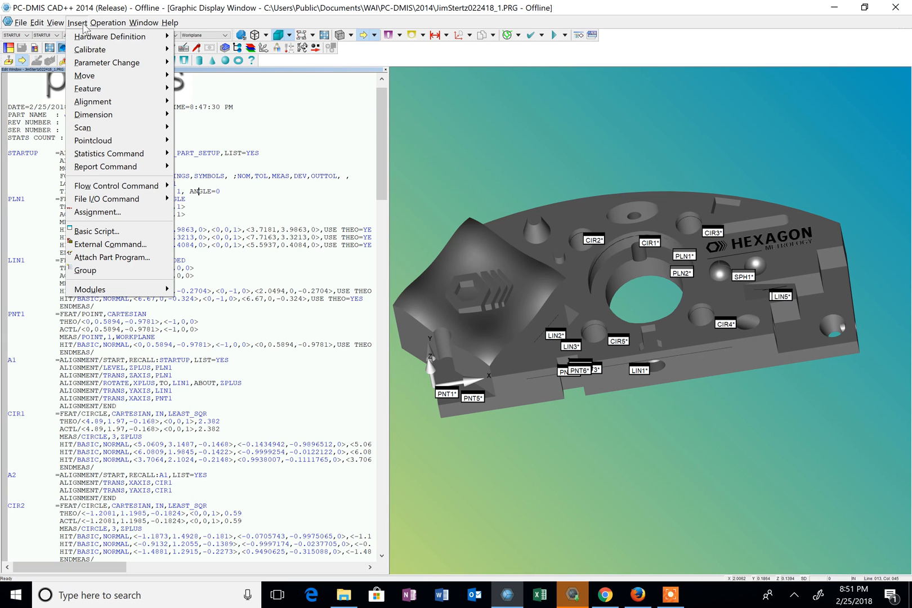
{"action": "mouse_move", "coordinate": [108, 63]}
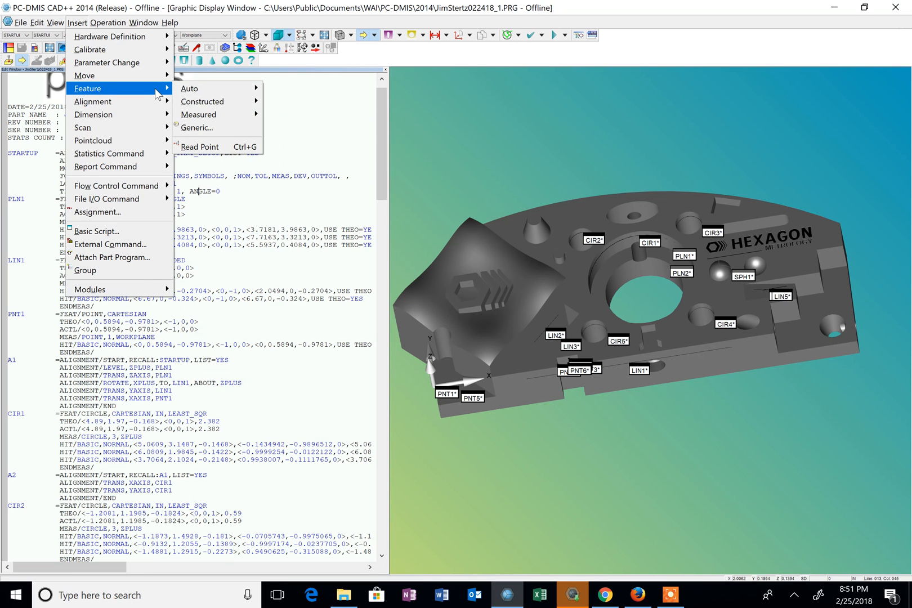
{"action": "mouse_move", "coordinate": [203, 102]}
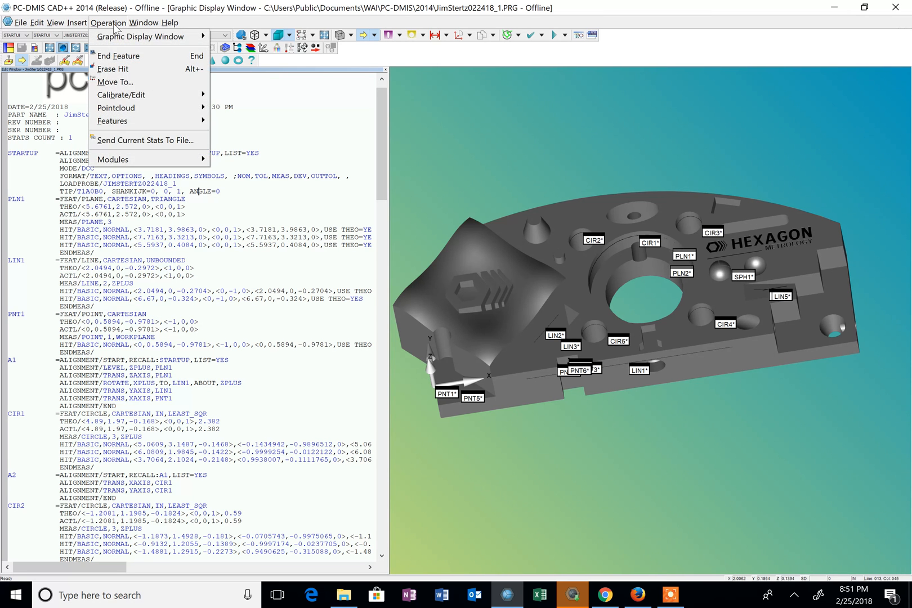
{"action": "left_click", "coordinate": [147, 23]}
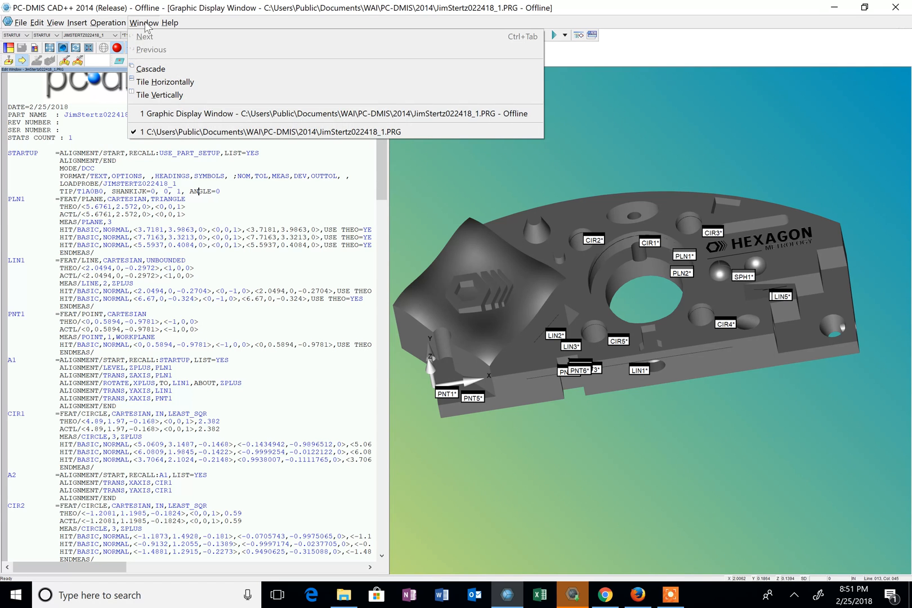
{"action": "mouse_move", "coordinate": [592, 108]}
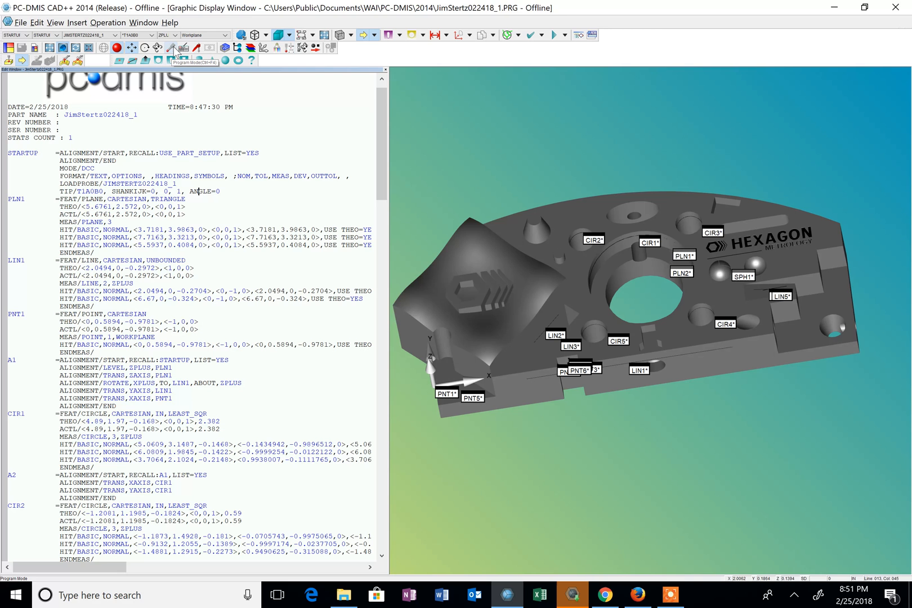
{"action": "left_click", "coordinate": [172, 49]}
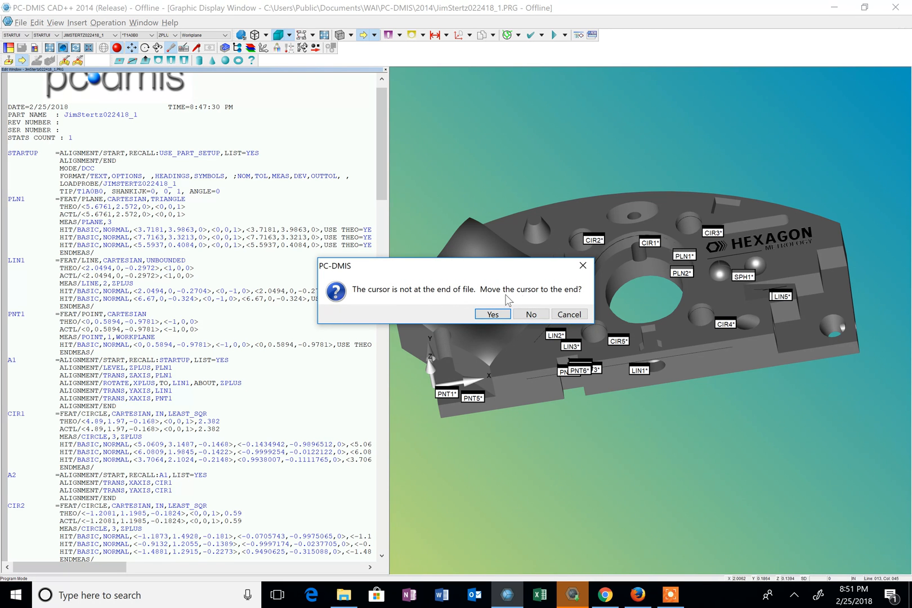
{"action": "mouse_move", "coordinate": [547, 302]}
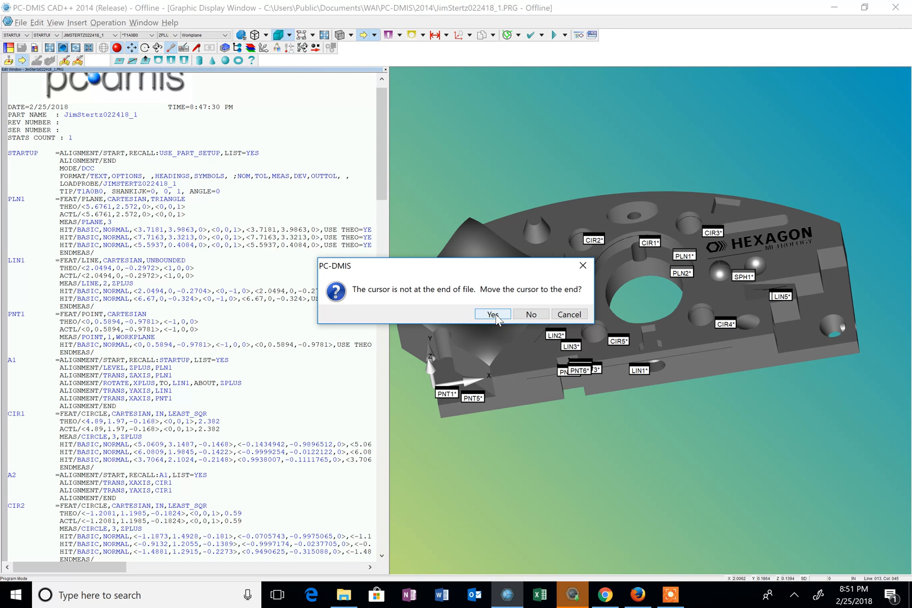
{"action": "left_click", "coordinate": [492, 314]}
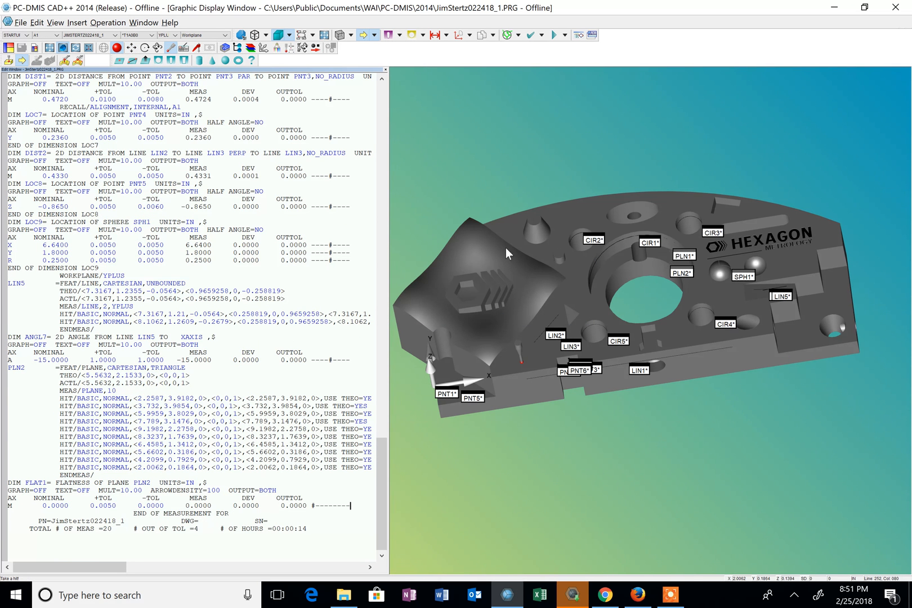
{"action": "mouse_move", "coordinate": [263, 142]}
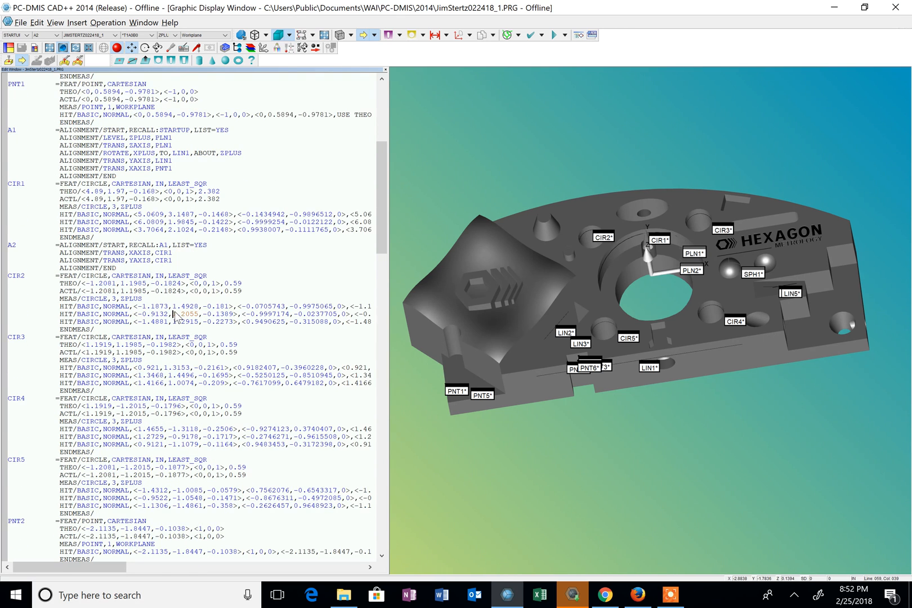
{"action": "scroll", "scroll_direction": "down", "scroll_amount": 3}
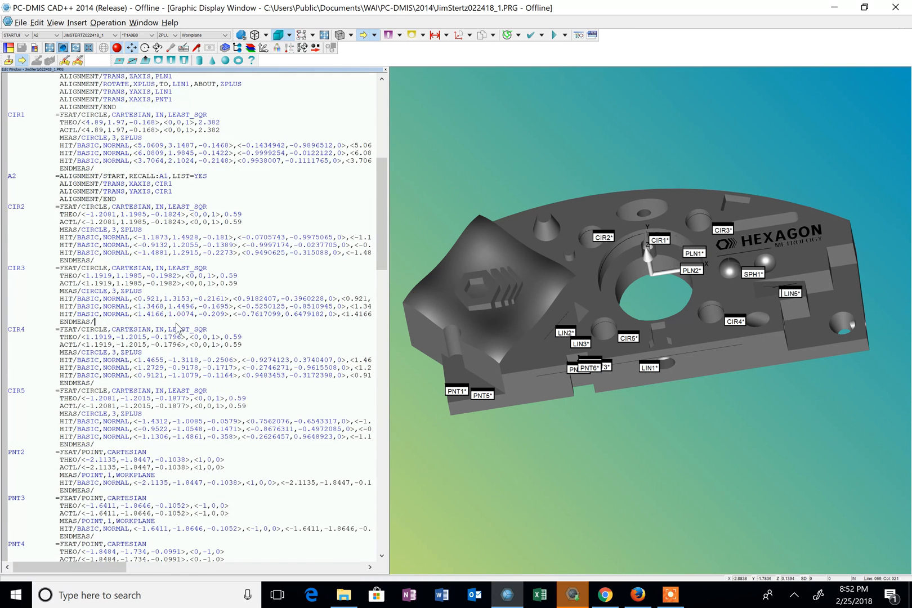
{"action": "scroll", "scroll_direction": "down", "scroll_amount": 3}
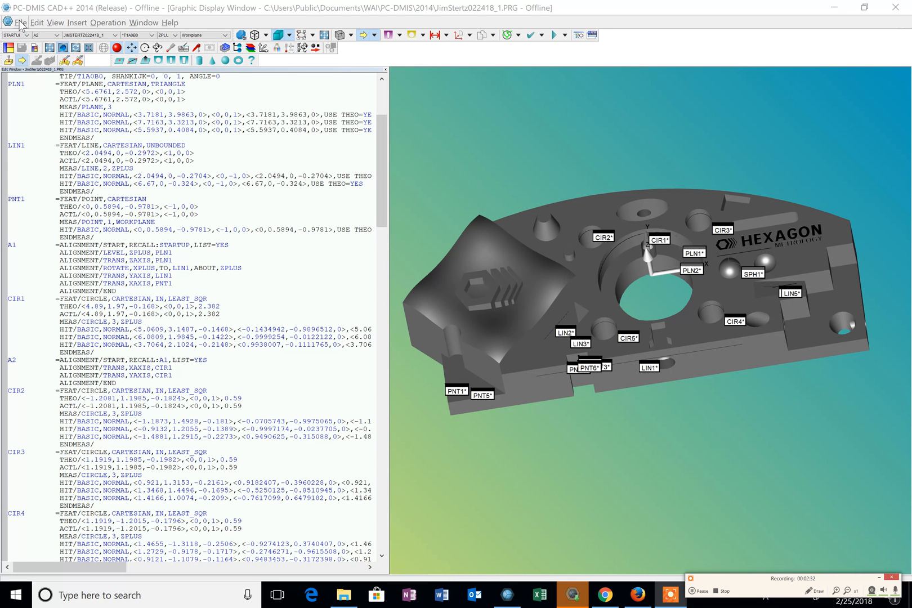
{"action": "left_click", "coordinate": [21, 22]}
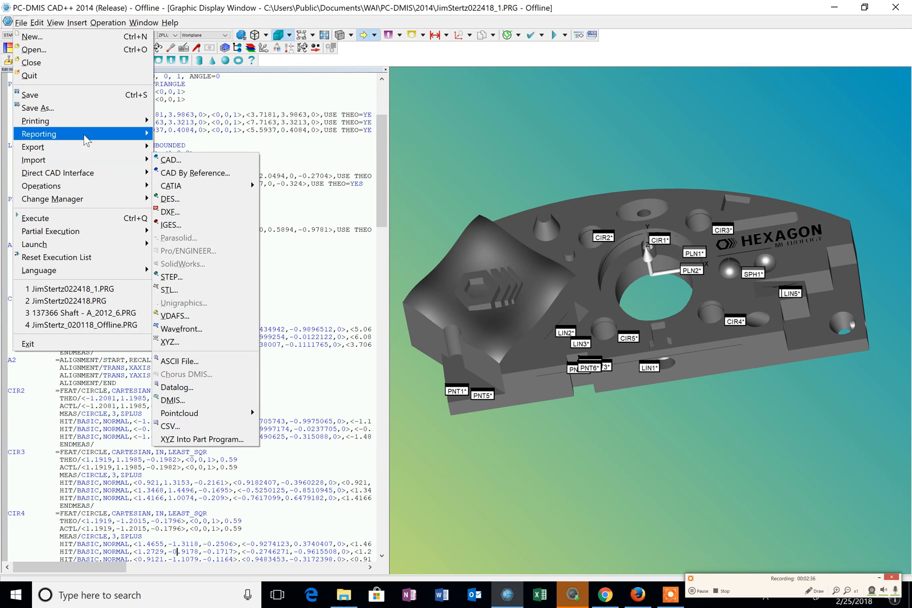
{"action": "mouse_move", "coordinate": [36, 121]}
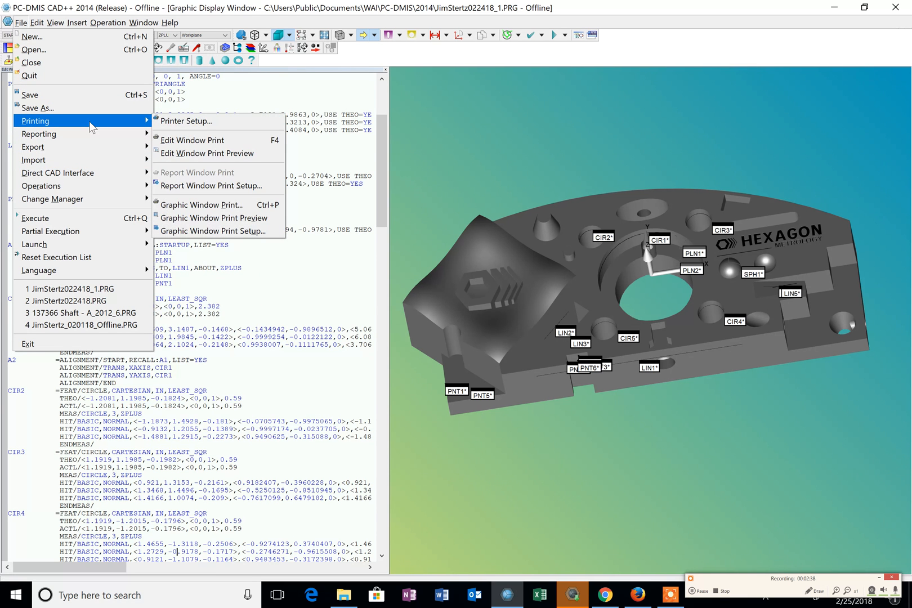
{"action": "mouse_move", "coordinate": [101, 127]}
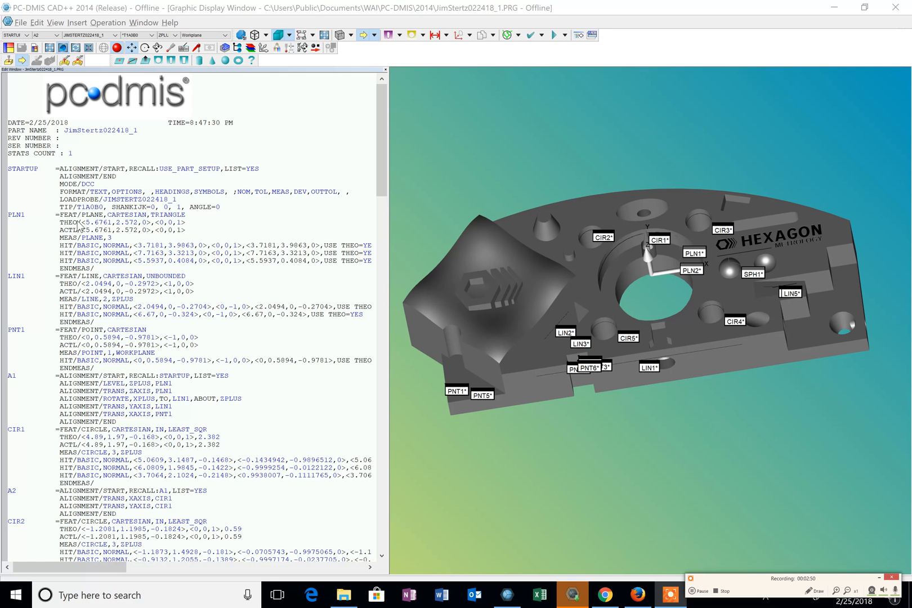
{"action": "mouse_move", "coordinate": [126, 236]}
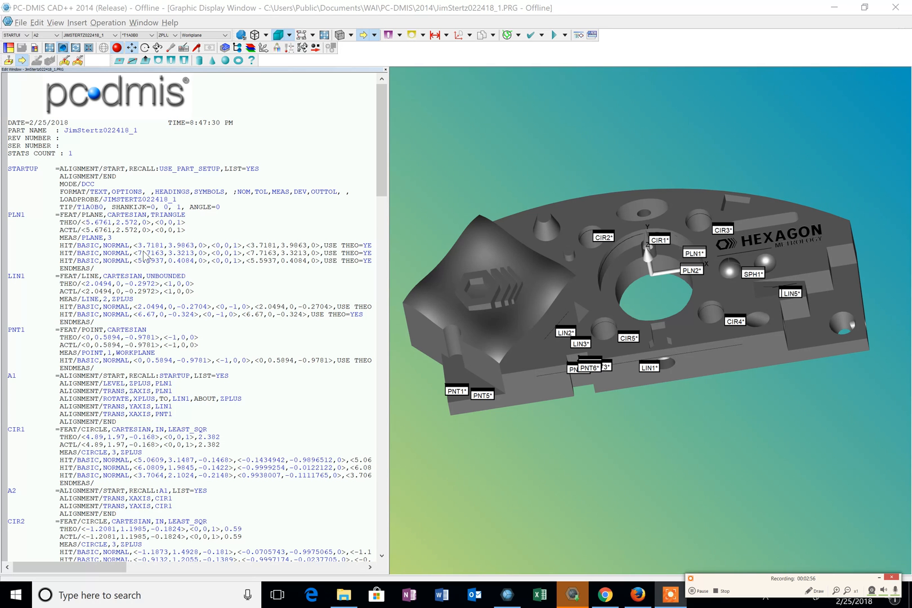
{"action": "mouse_move", "coordinate": [202, 263]}
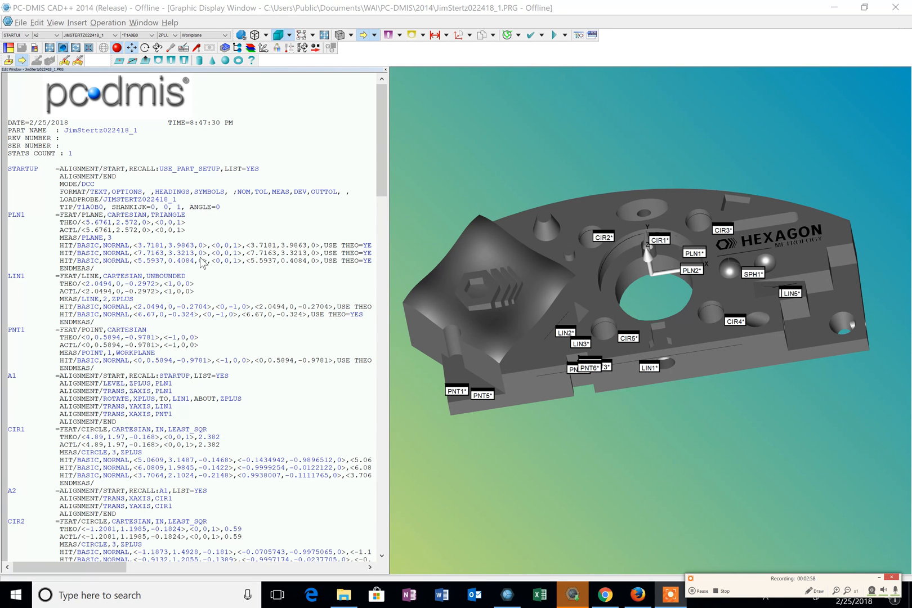
{"action": "scroll", "scroll_direction": "down", "scroll_amount": 3}
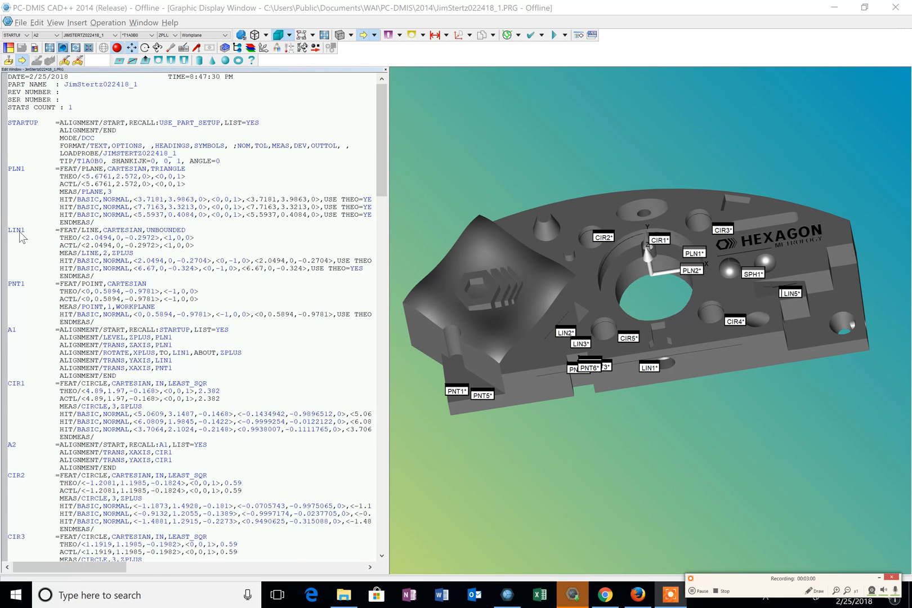
{"action": "mouse_move", "coordinate": [104, 256]}
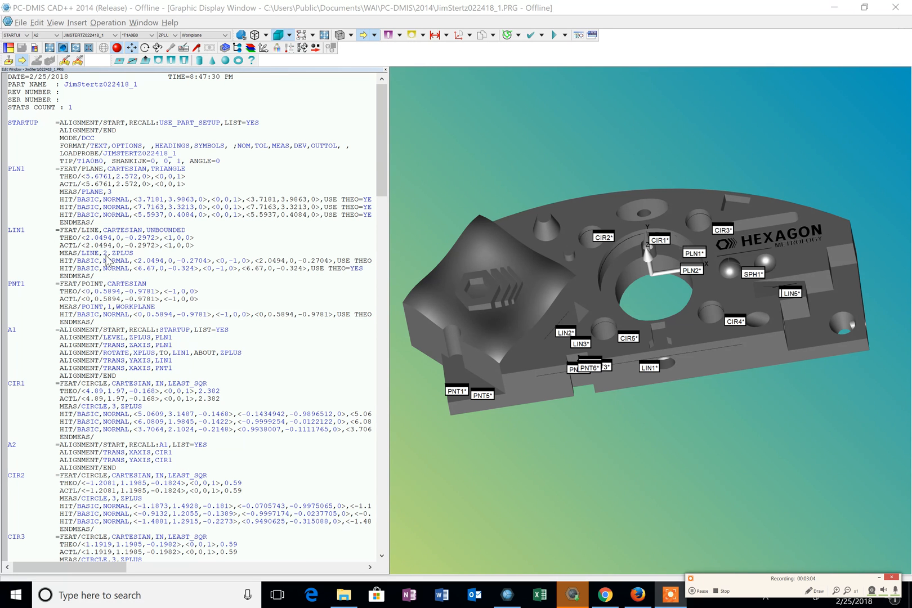
{"action": "mouse_move", "coordinate": [130, 263]}
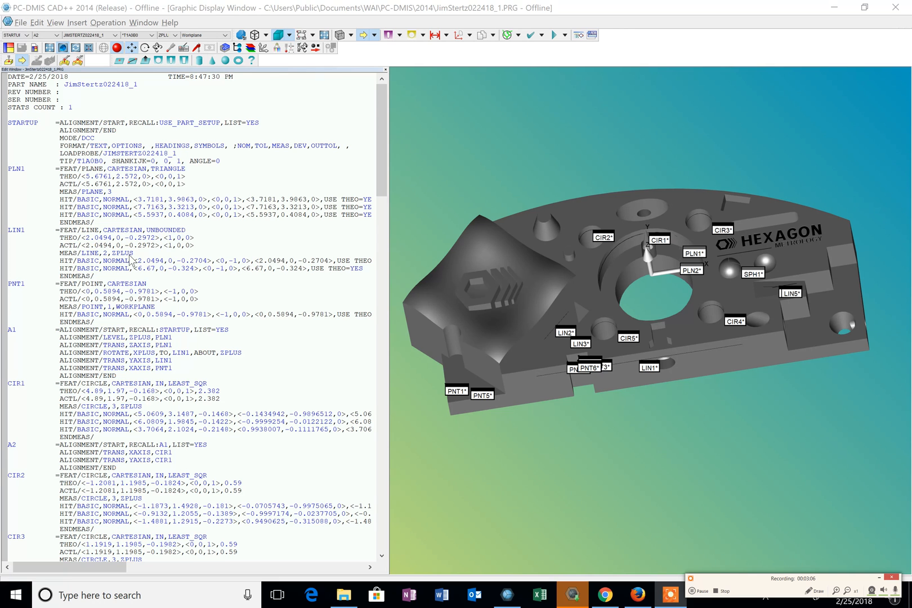
{"action": "mouse_move", "coordinate": [179, 267]}
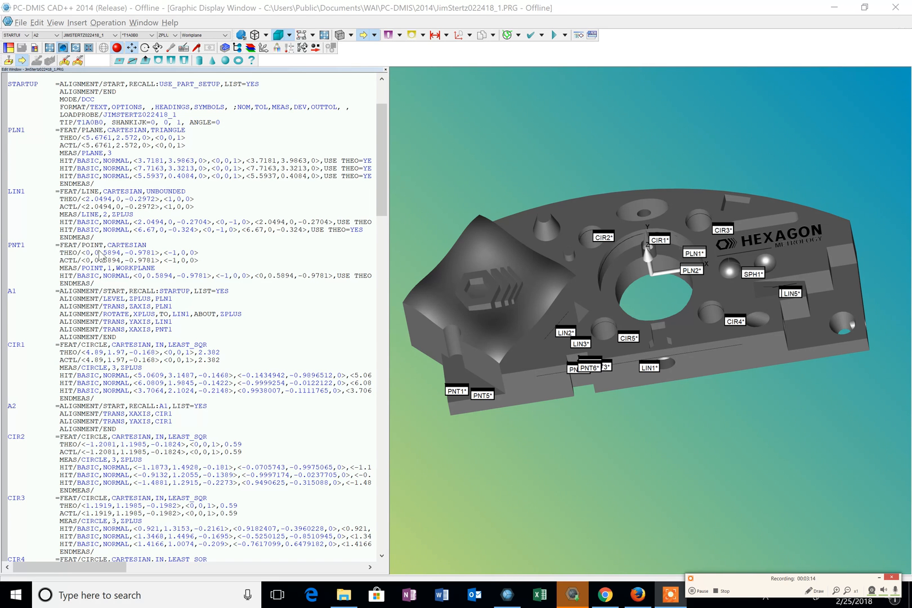
{"action": "mouse_move", "coordinate": [163, 268]}
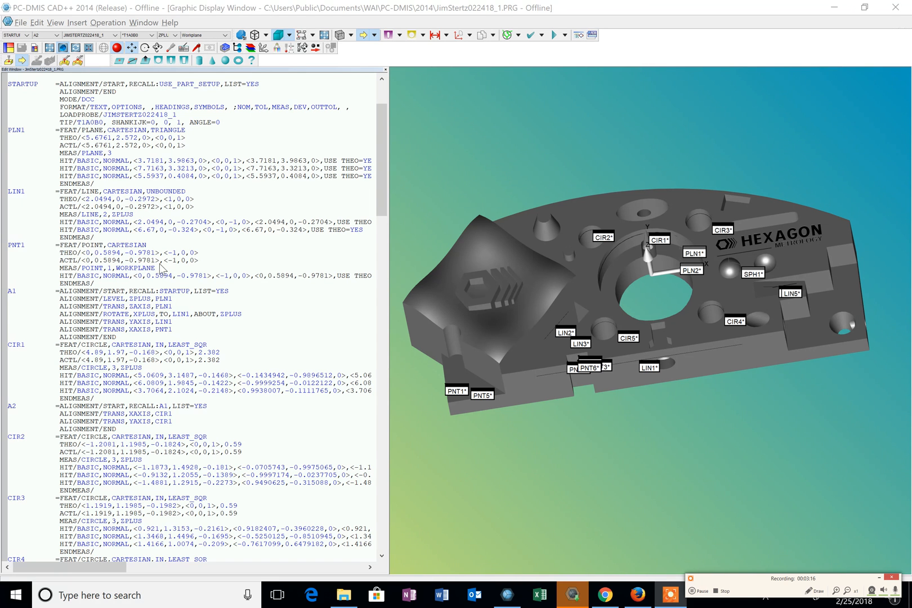
{"action": "mouse_move", "coordinate": [120, 333]}
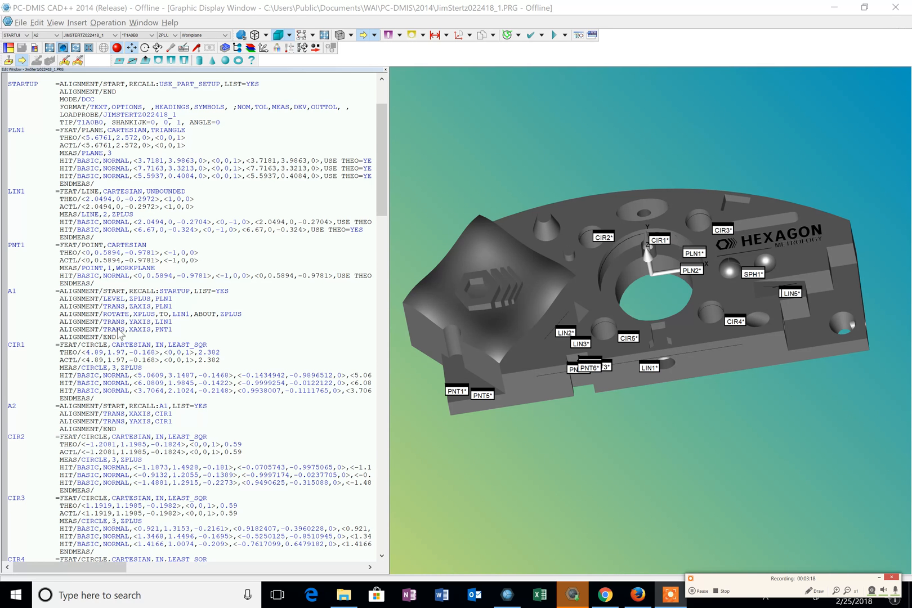
{"action": "scroll", "scroll_direction": "down", "scroll_amount": 3}
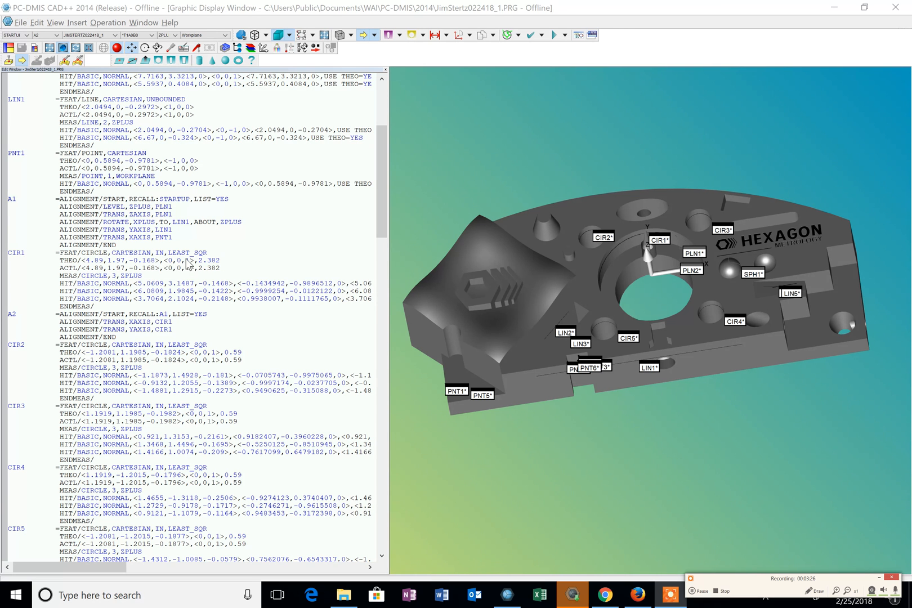
{"action": "mouse_move", "coordinate": [213, 268]}
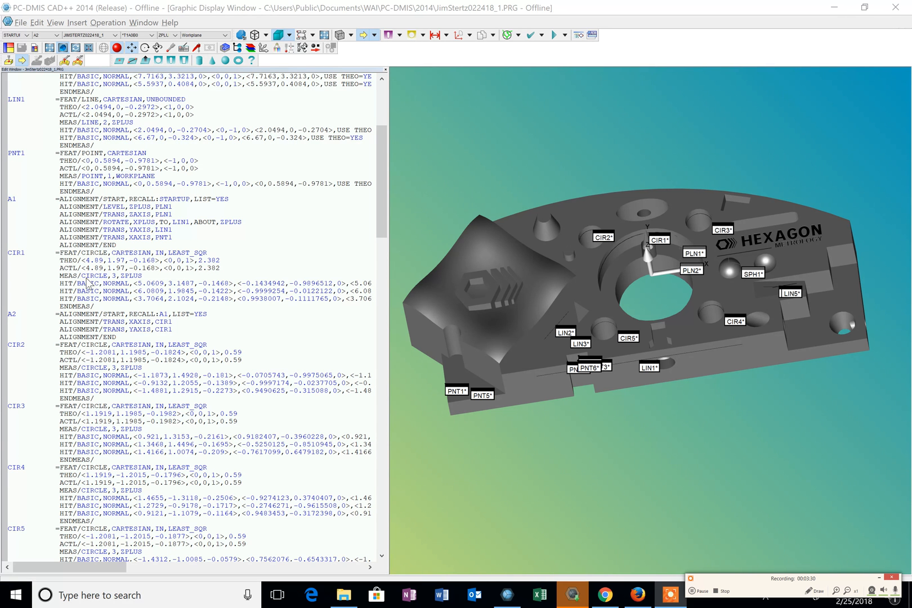
{"action": "mouse_move", "coordinate": [134, 282]}
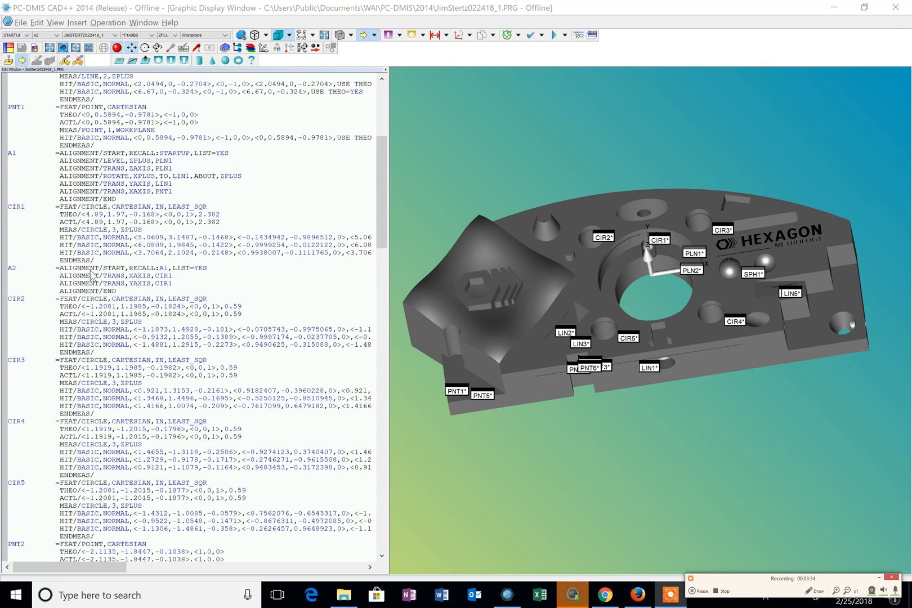
{"action": "mouse_move", "coordinate": [139, 273]}
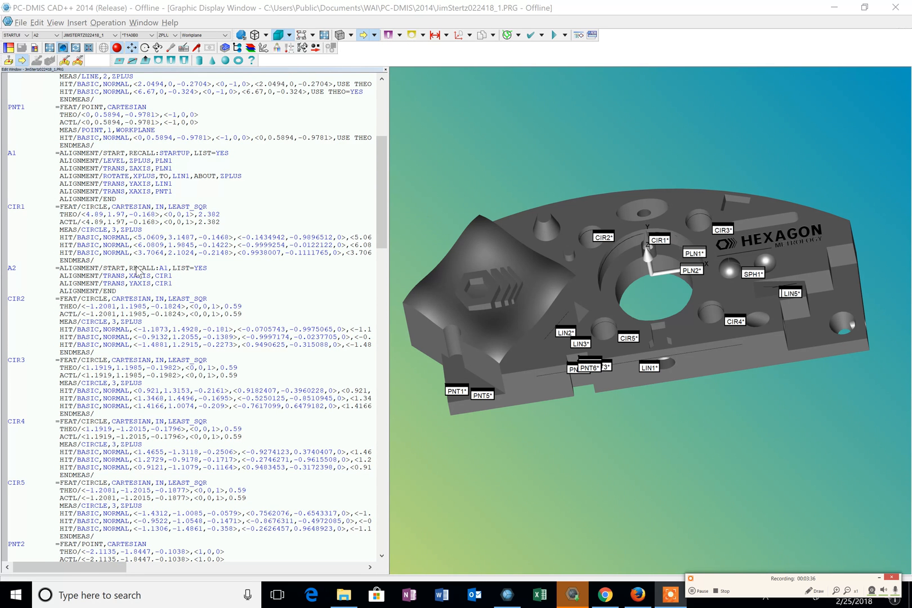
{"action": "scroll", "scroll_direction": "down", "scroll_amount": 3}
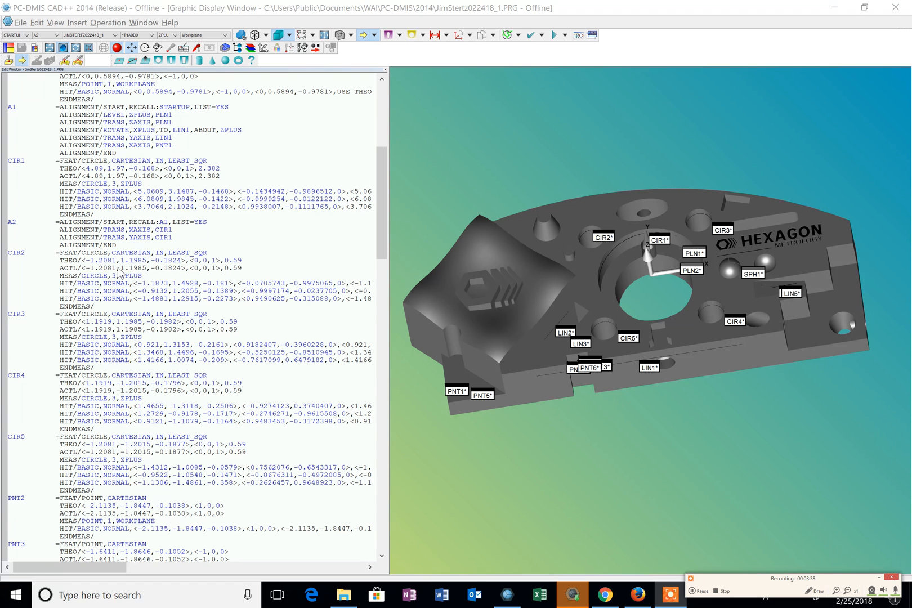
{"action": "mouse_move", "coordinate": [107, 262]}
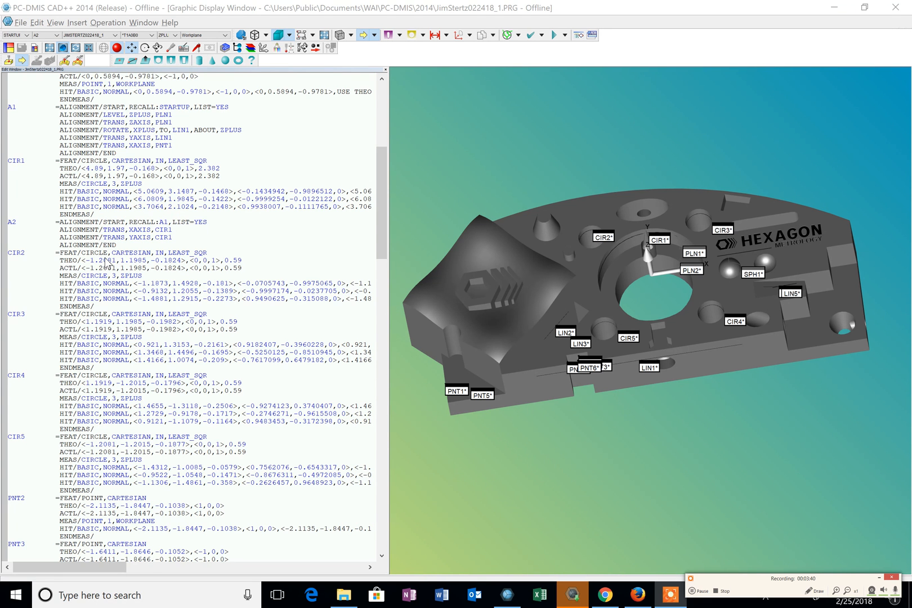
{"action": "scroll", "scroll_direction": "down", "scroll_amount": 3}
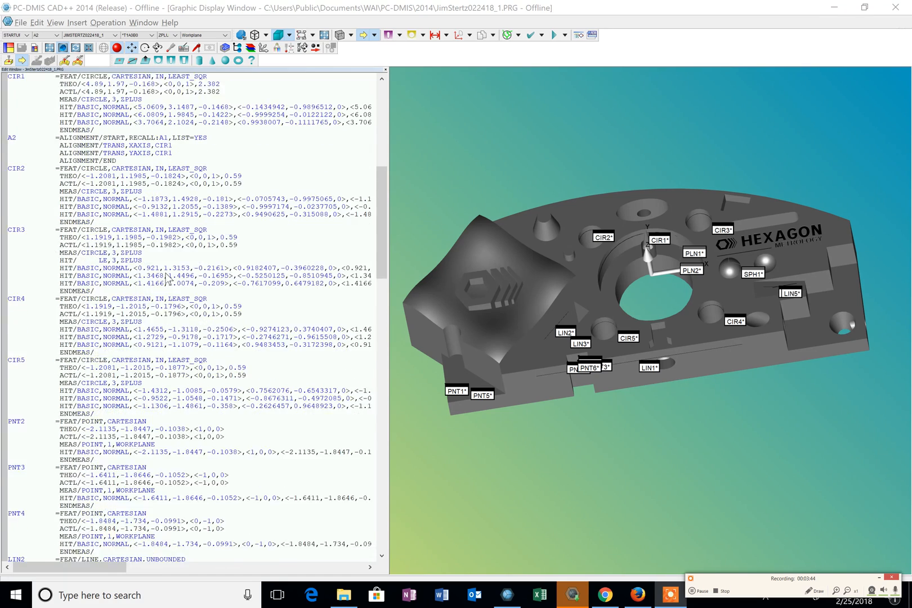
{"action": "scroll", "scroll_direction": "down", "scroll_amount": 3}
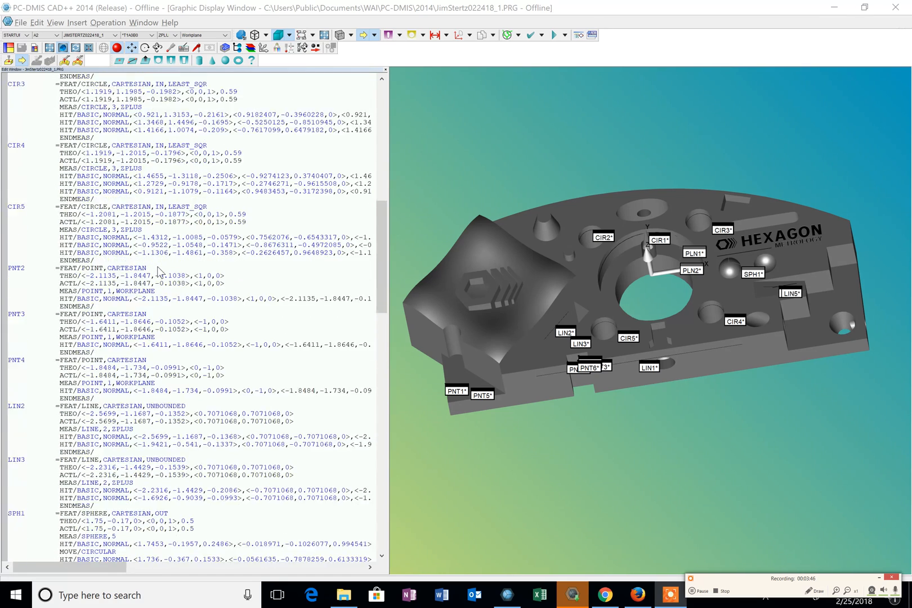
{"action": "scroll", "scroll_direction": "down", "scroll_amount": 3}
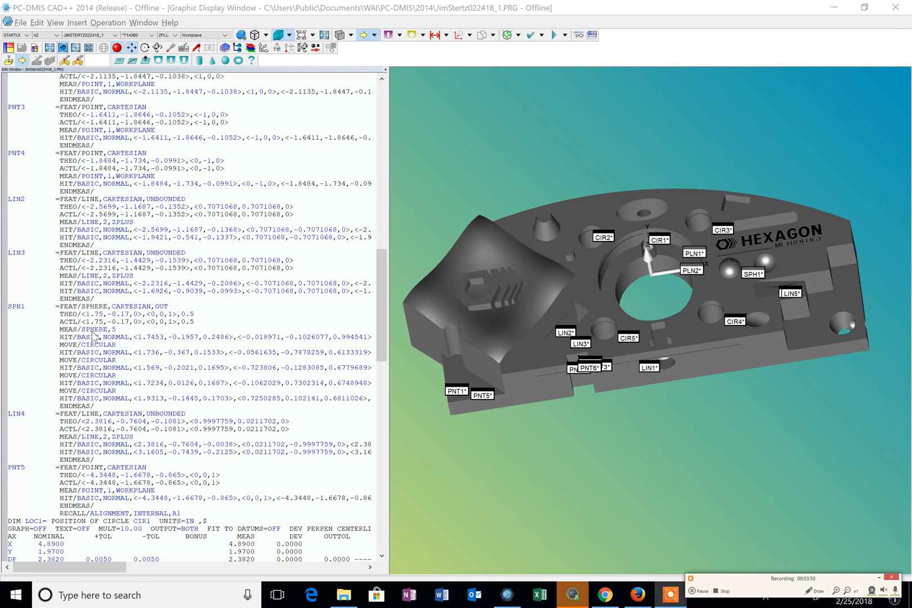
{"action": "mouse_move", "coordinate": [113, 337]}
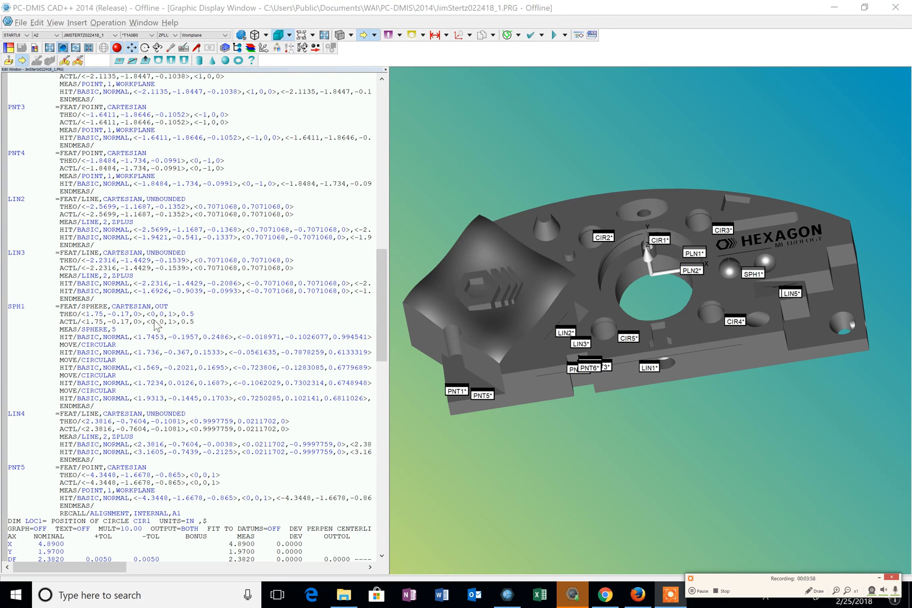
{"action": "mouse_move", "coordinate": [195, 334]}
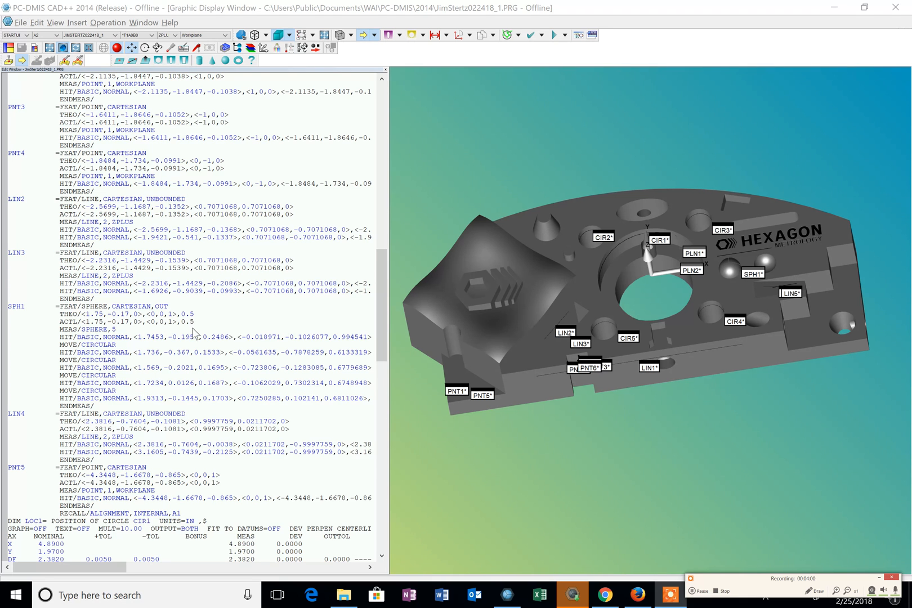
{"action": "mouse_move", "coordinate": [120, 340]}
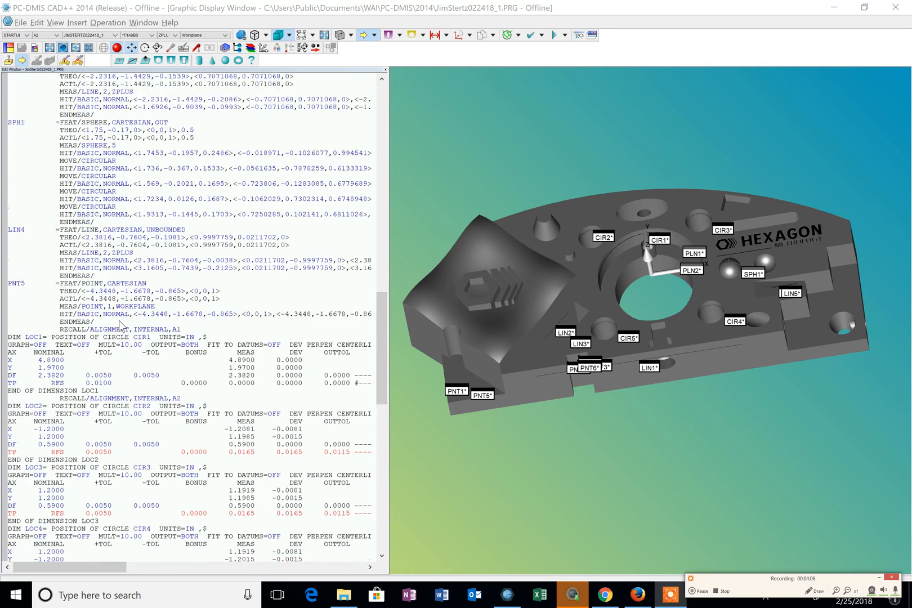
{"action": "scroll", "scroll_direction": "down", "scroll_amount": 3}
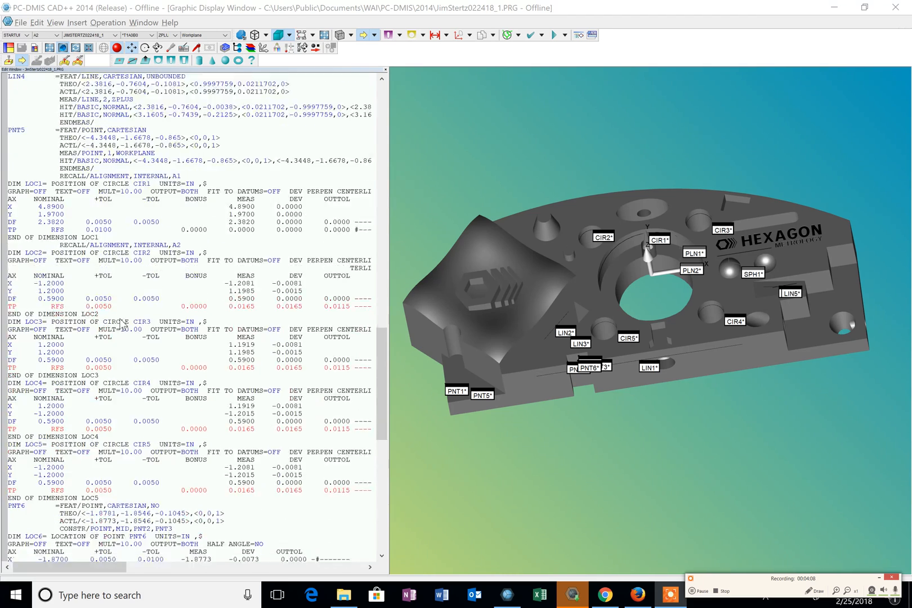
{"action": "scroll", "scroll_direction": "down", "scroll_amount": 3}
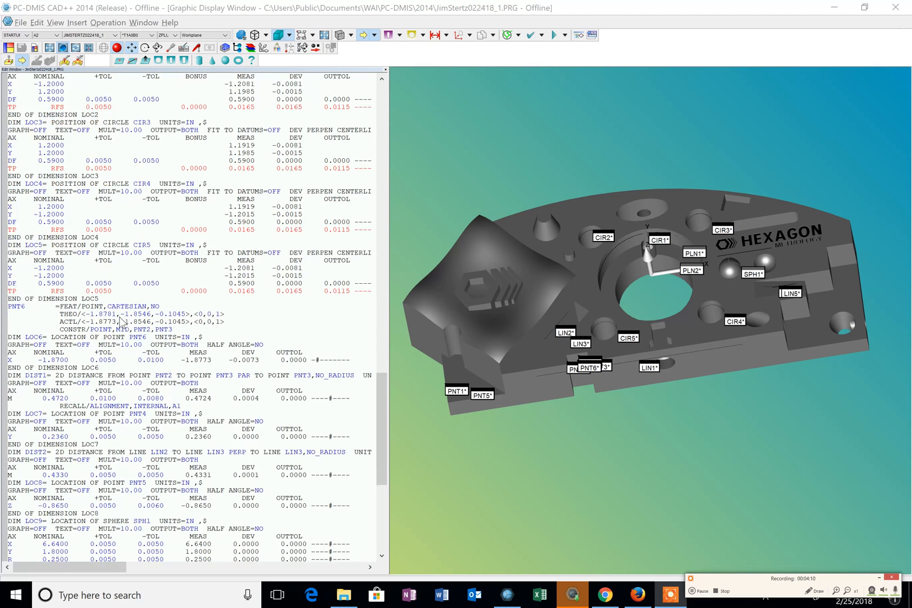
{"action": "scroll", "scroll_direction": "down", "scroll_amount": 3}
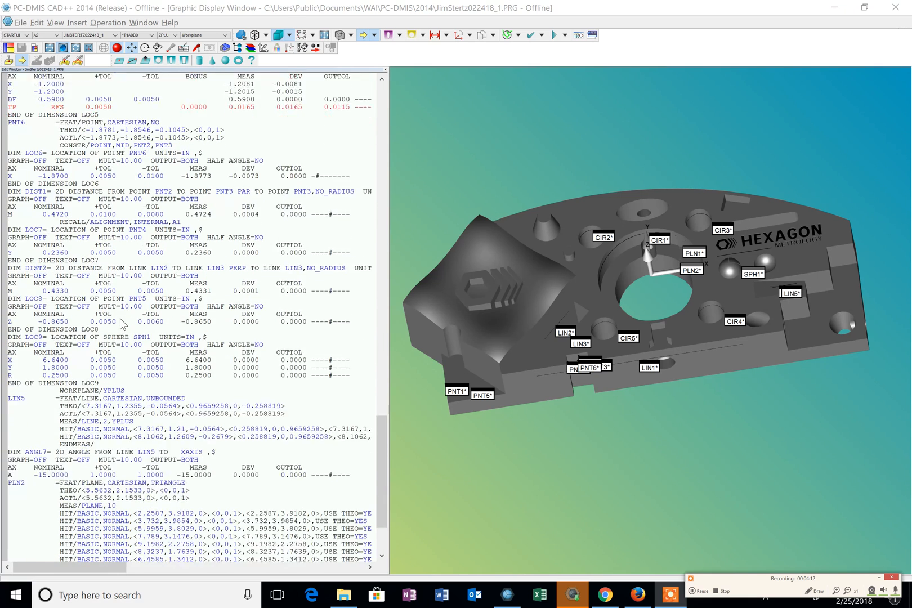